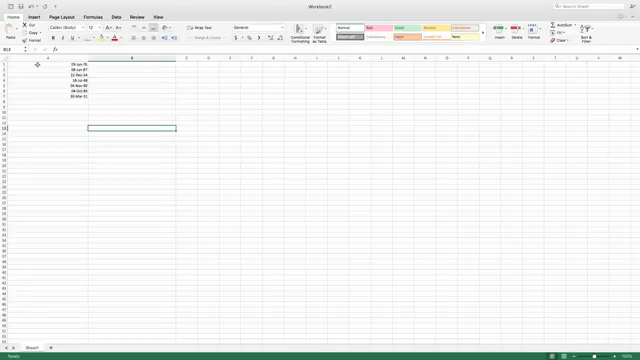
Autofit column A so all seven birthdates display in full.
click(100, 104)
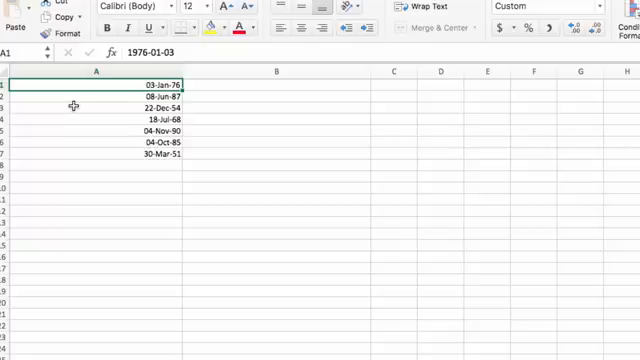
mouse_move(74, 128)
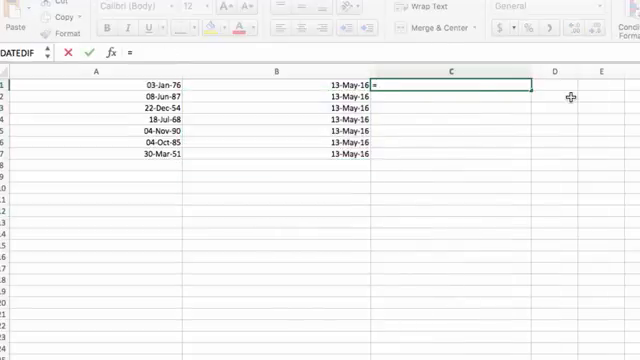
Enter =DATEDIF(A1,B1,"Y") in C1 and copy the whole-years age down to C7.
text(=DATEDIF(A1)
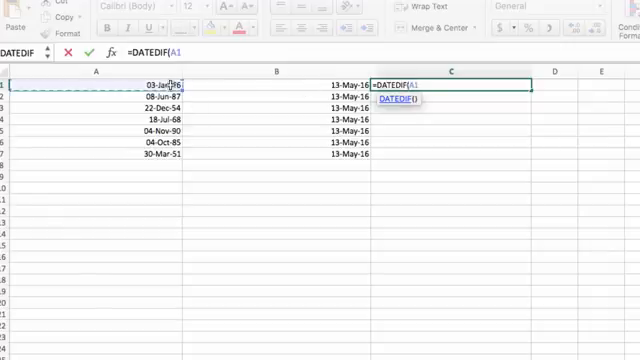
text(,B1,)
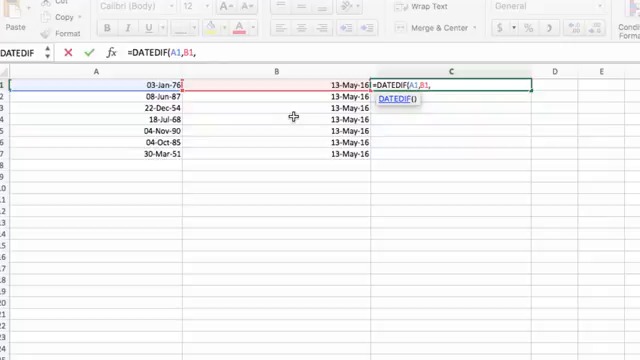
text("Y)
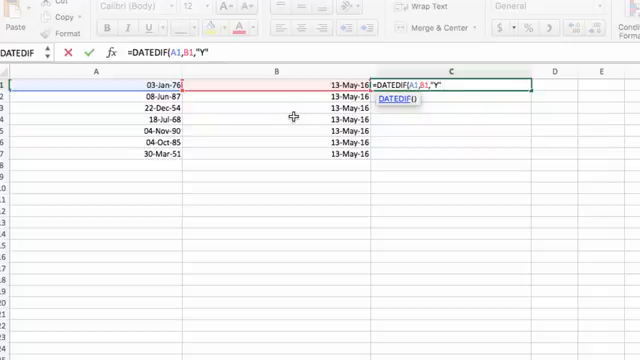
key(Return)
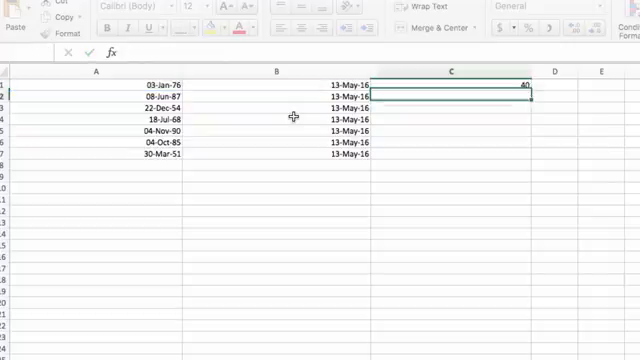
click(520, 82)
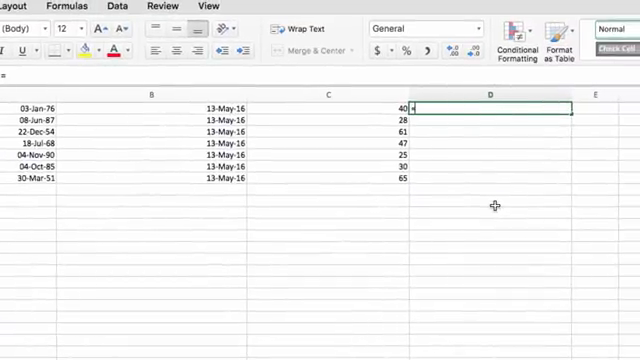
Start a DATEDIF(A1,B1,...) formula in D1, abandon it, and clear columns C:D.
text(=DATEDIF()
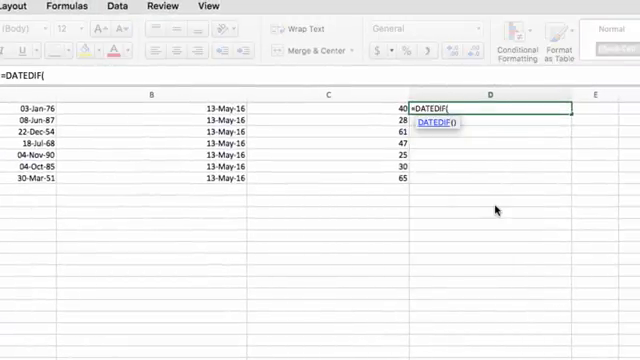
click(40, 104)
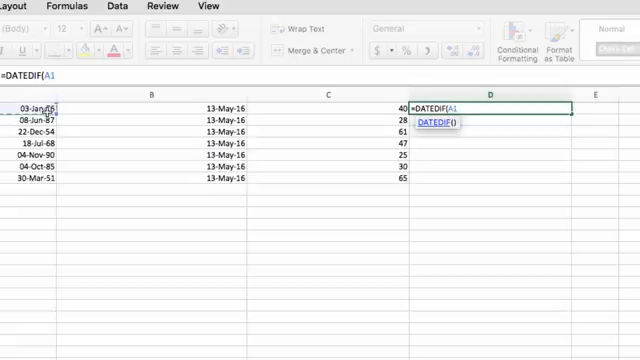
click(150, 108)
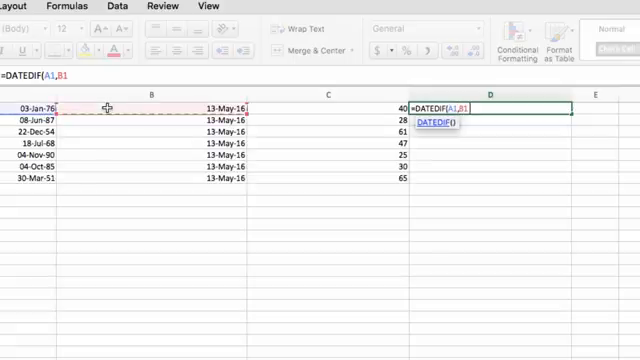
text(,")
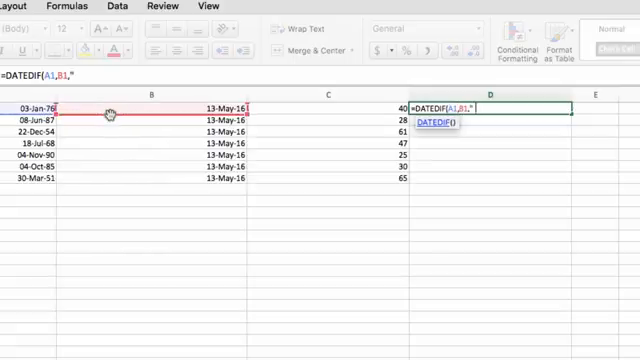
key(Return)
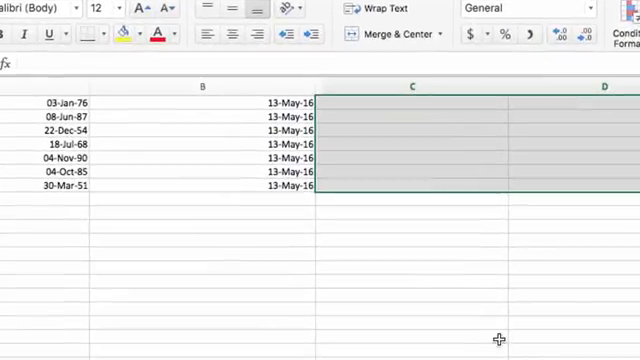
Enter =DATEDIF(A1,B1,"MD") in C1 for the day difference ignoring months.
text(=DATEDIF(A1,B1)
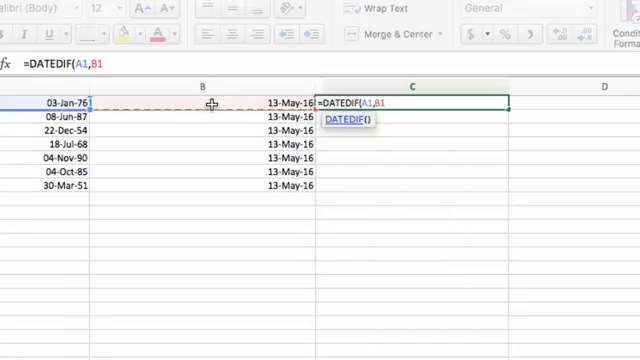
text(,"MD)
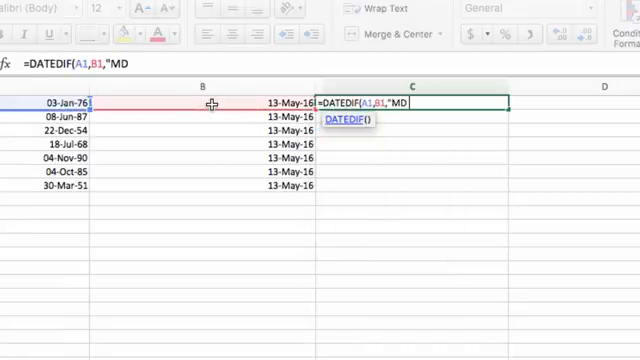
key(Return)
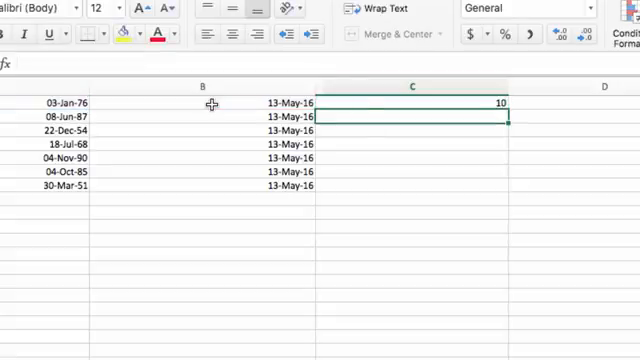
Change the unit to "YM" then "YD", leaving C1 at 131 days since the last birthday.
text(=DATEDIF(A1,B1,"MD")
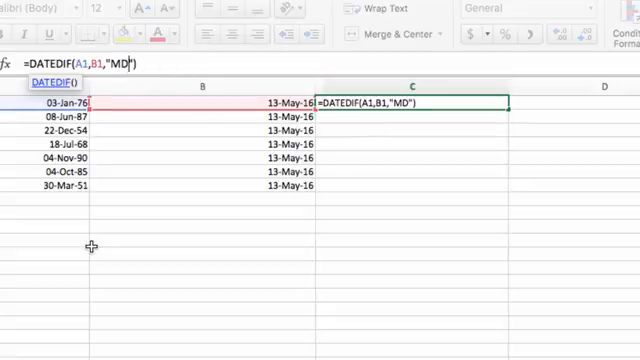
text(Y)
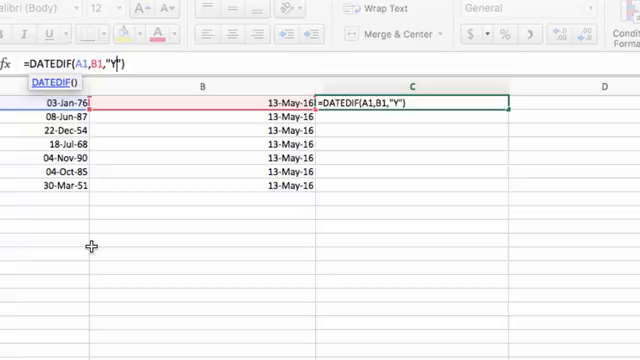
key(Return)
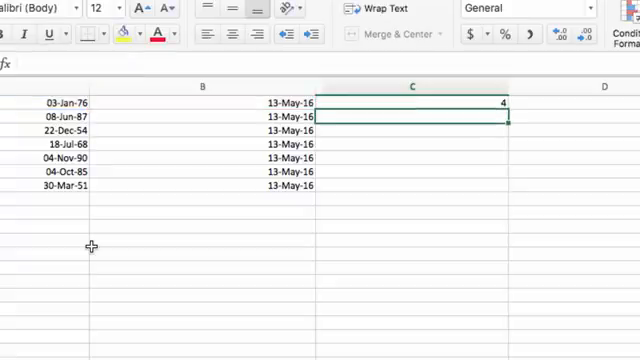
text(=DATEDIF(A1,B1,"YM"))
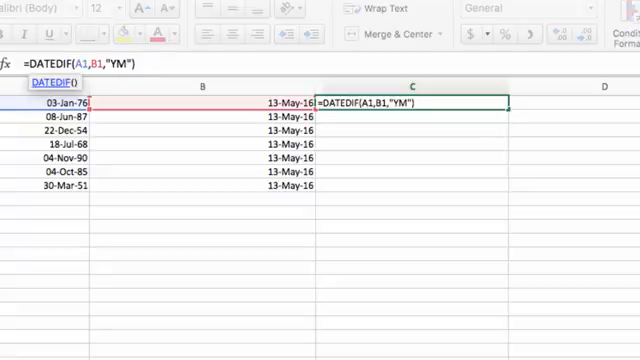
key(Backspace)
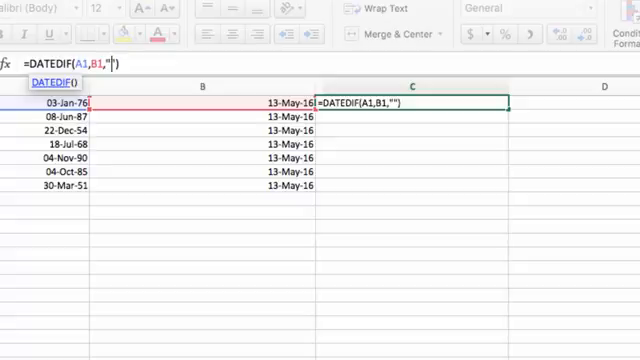
key(Return)
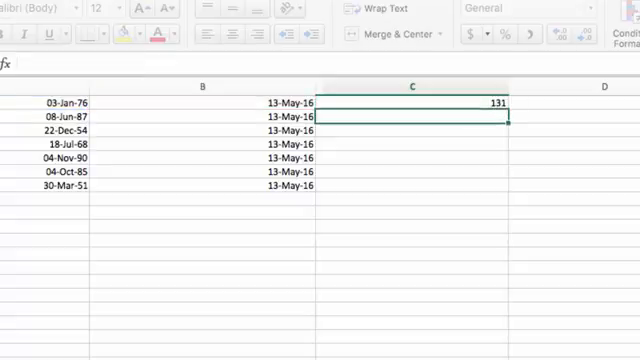